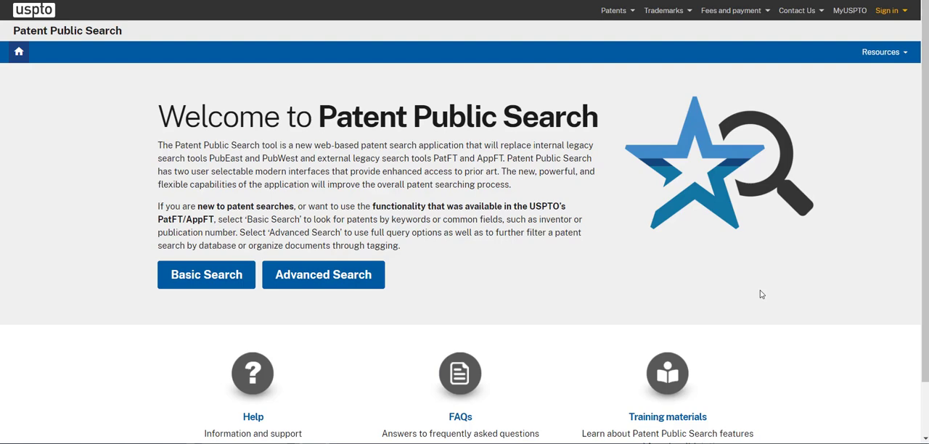
mouse_move(760, 293)
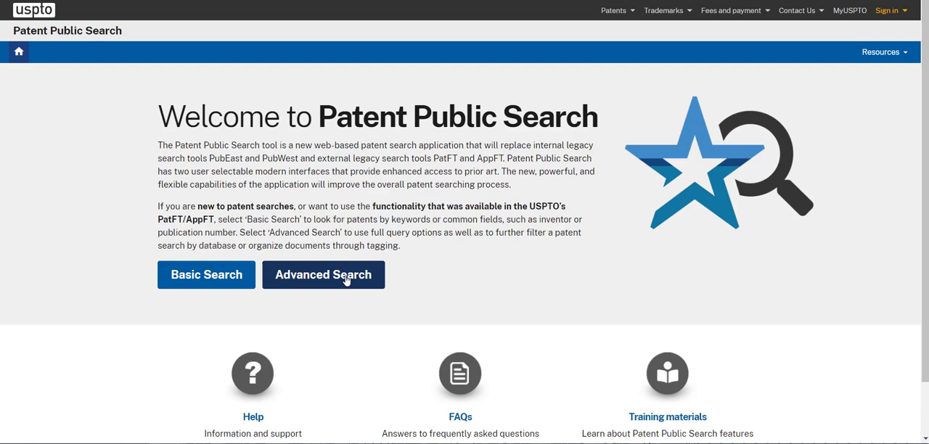
Enter the inventor query "sontag.IN." in the Advanced Search query box.
click(323, 274)
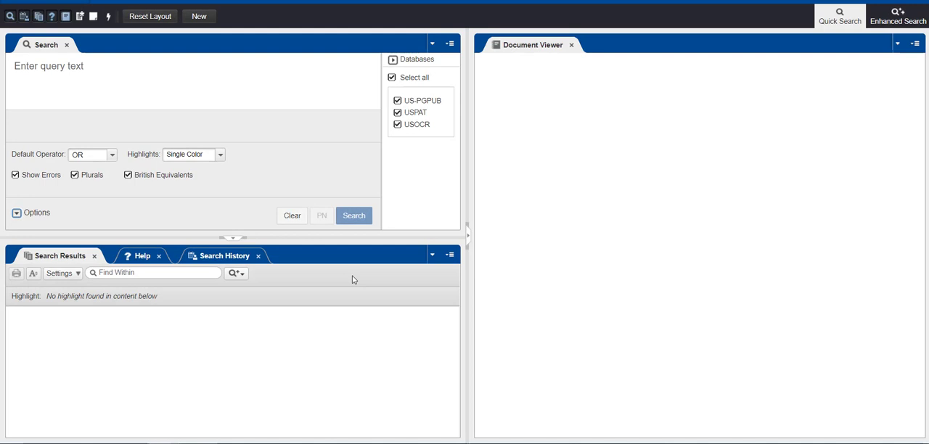
mouse_move(599, 218)
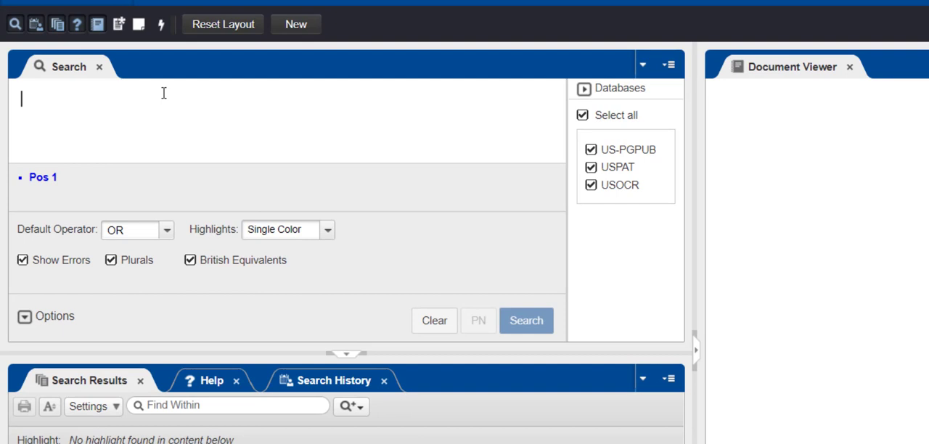
text(s)
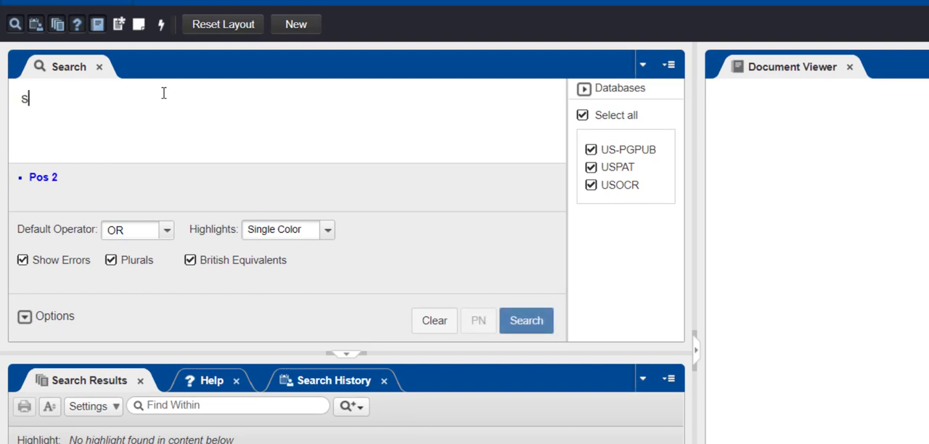
text(ontag.)
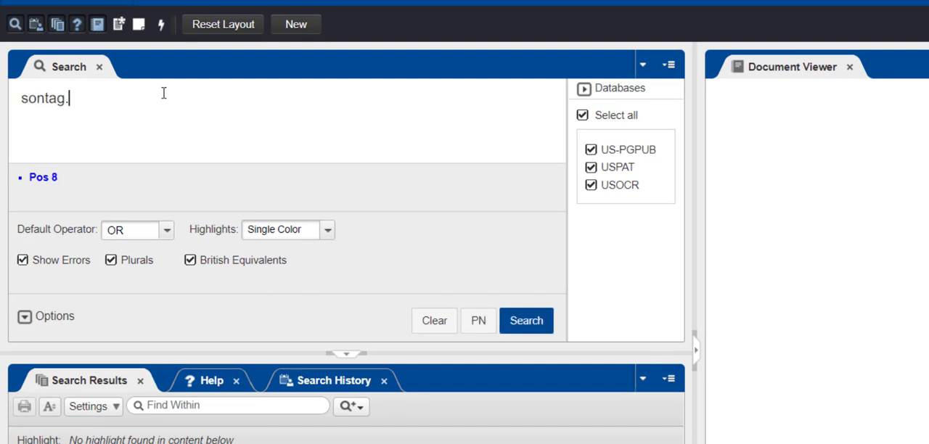
text(IN)
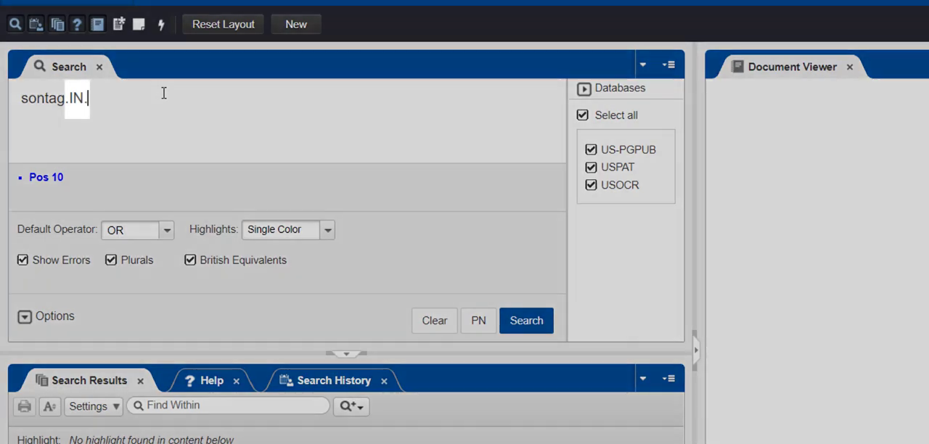
text(.)
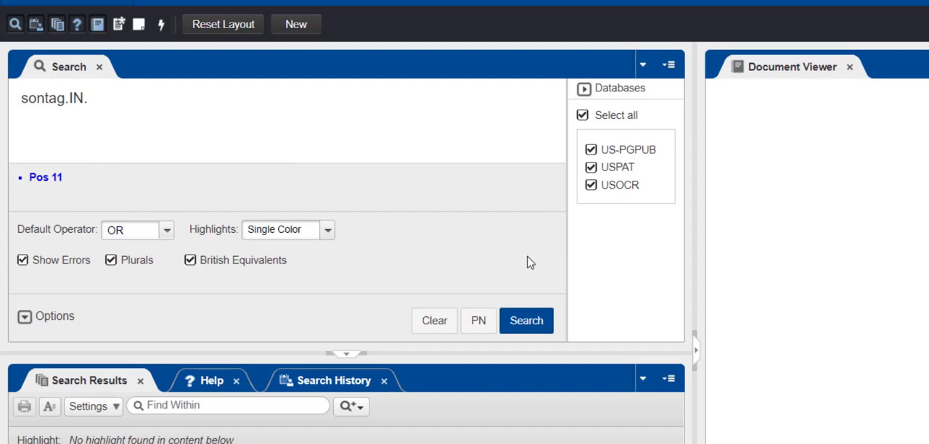
mouse_move(526, 320)
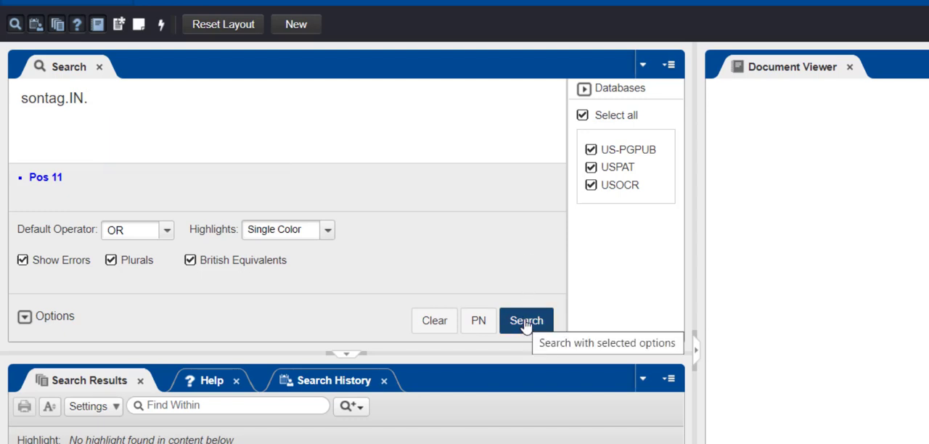
Run the sontag.IN. search, returning 265 results with the first document displayed.
click(526, 320)
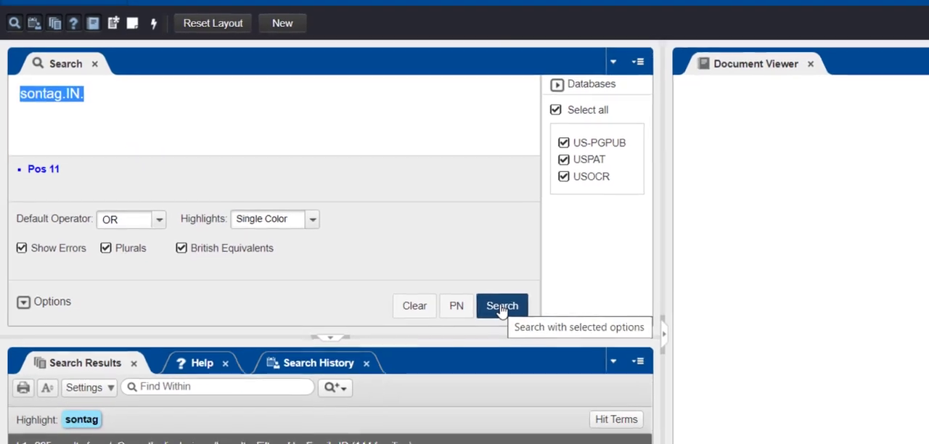
click(502, 305)
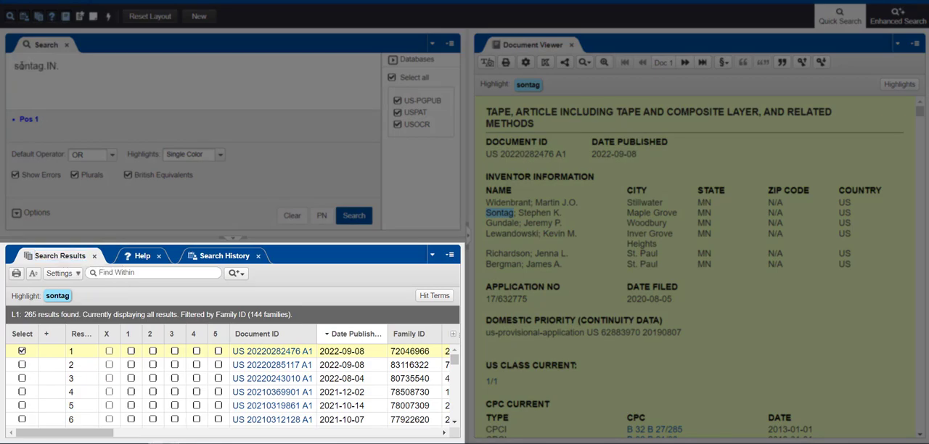
text((stephen)
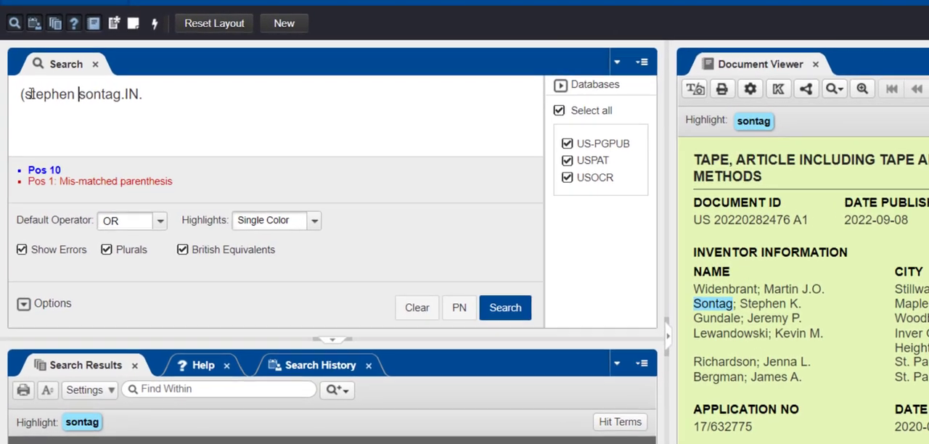
text(NEAR2)
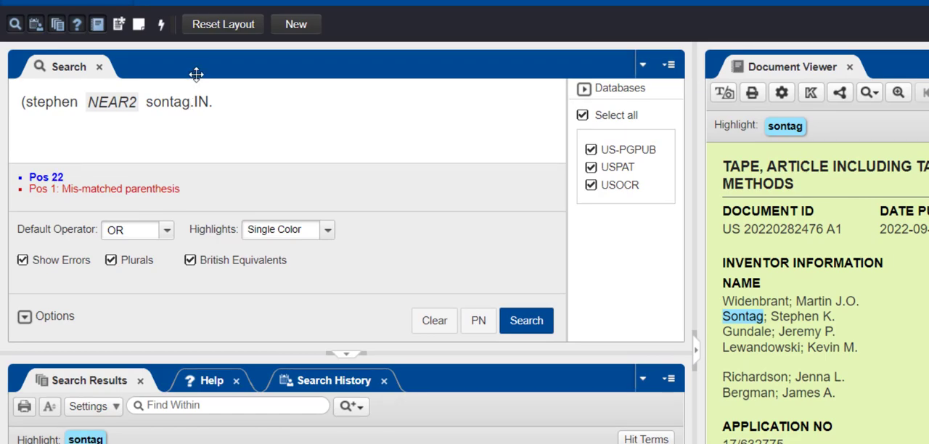
text())
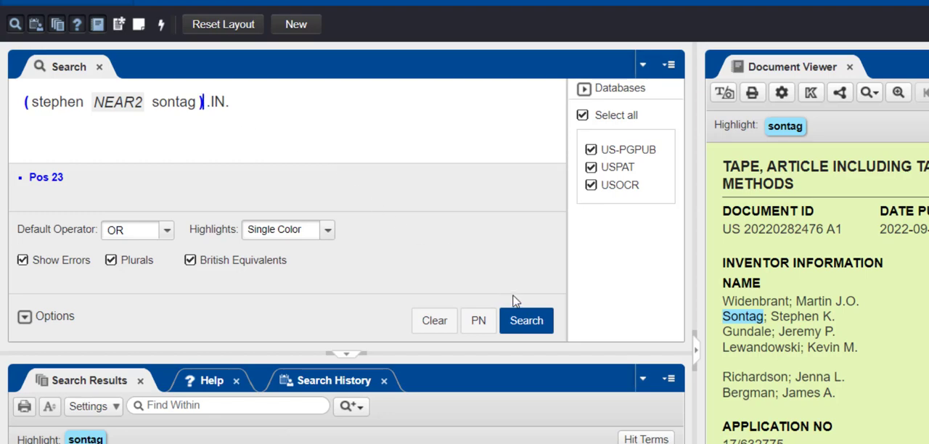
mouse_move(526, 321)
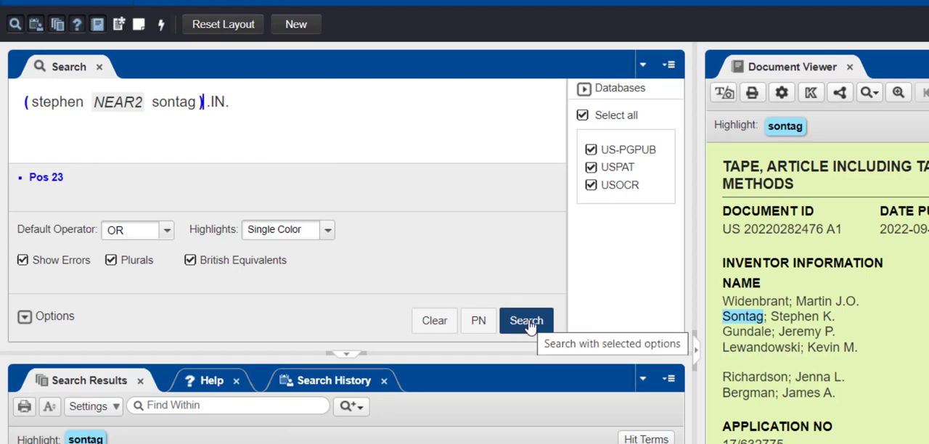
Run the refined search, narrowing to 10 results, then show the Help guide.
click(526, 321)
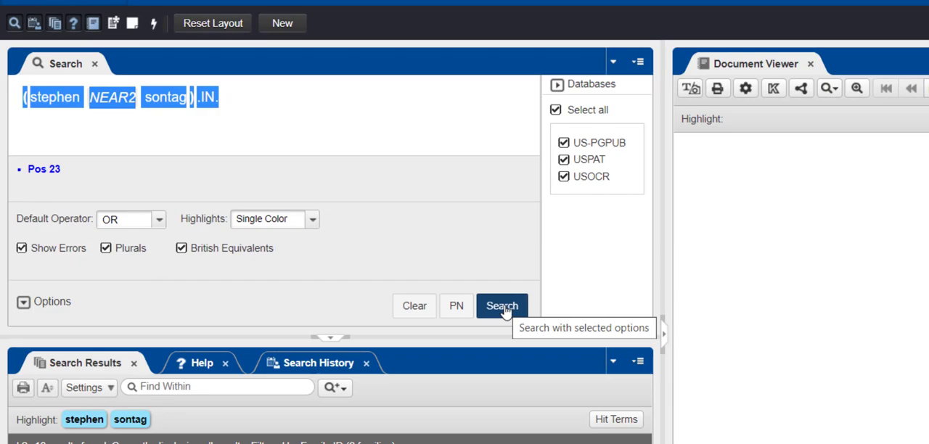
click(501, 305)
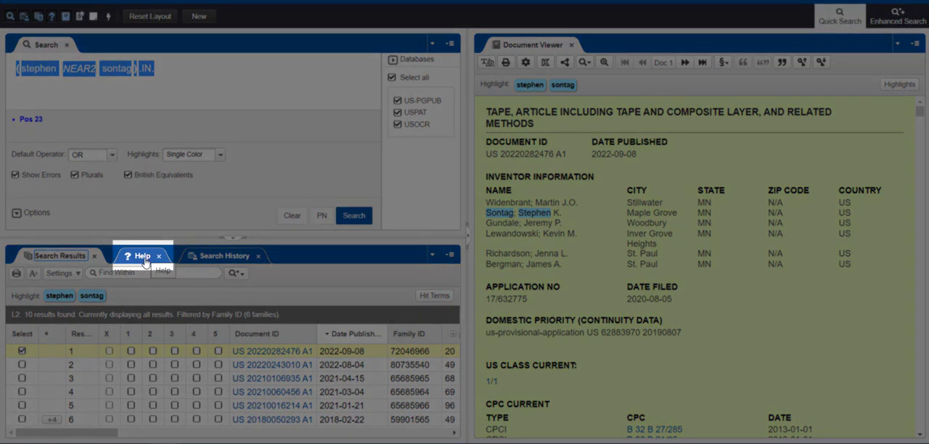
click(142, 255)
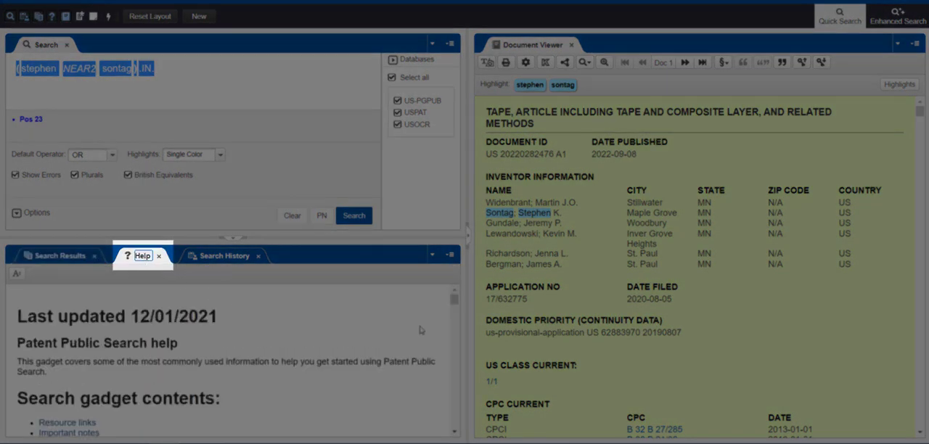